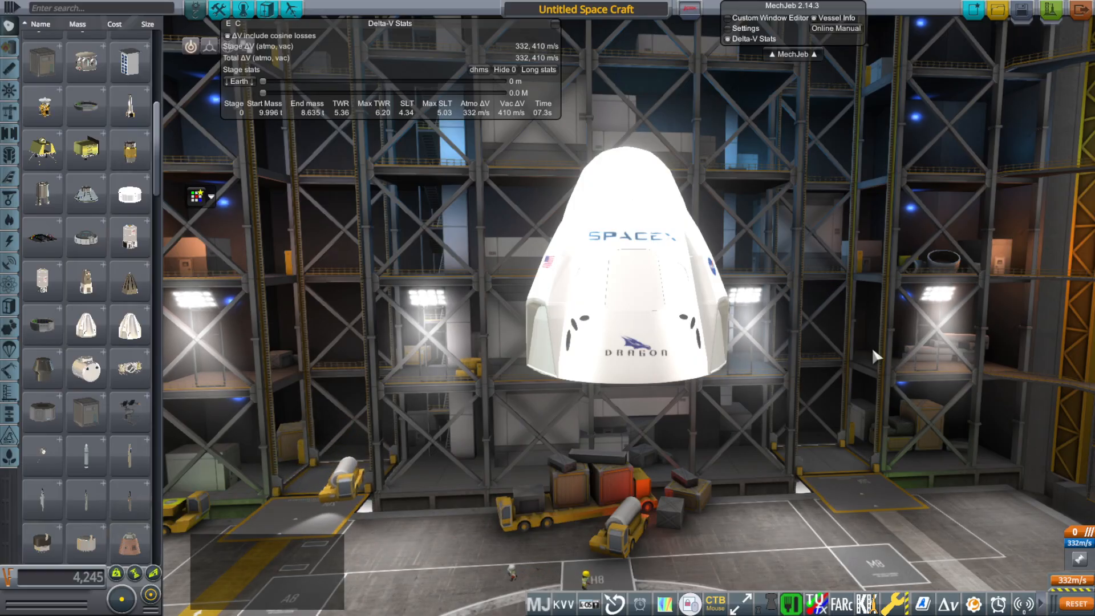
mouse_move(844, 363)
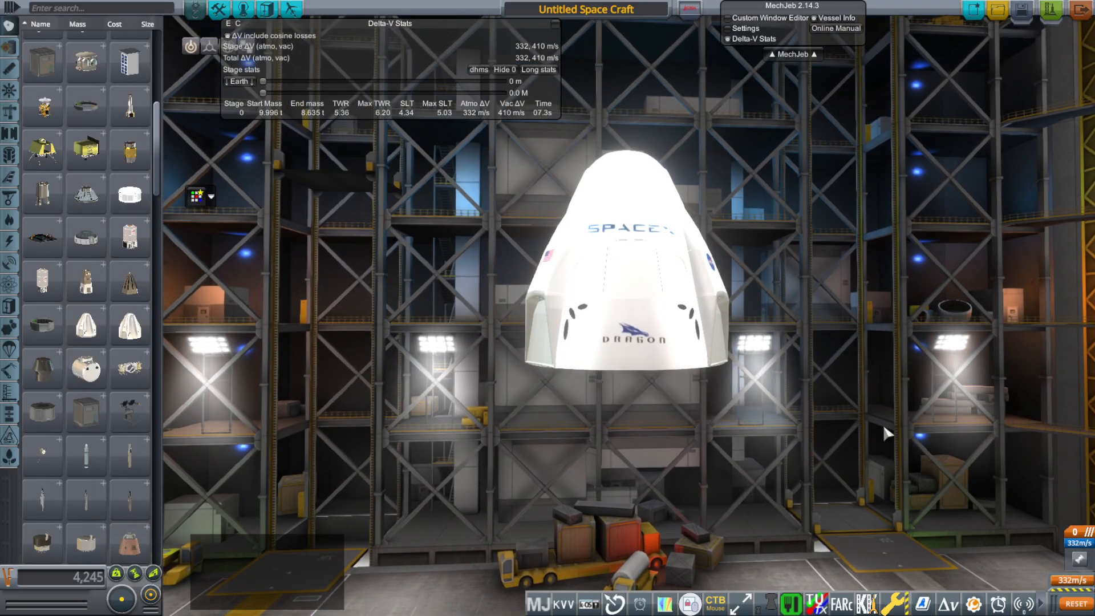
mouse_move(183, 149)
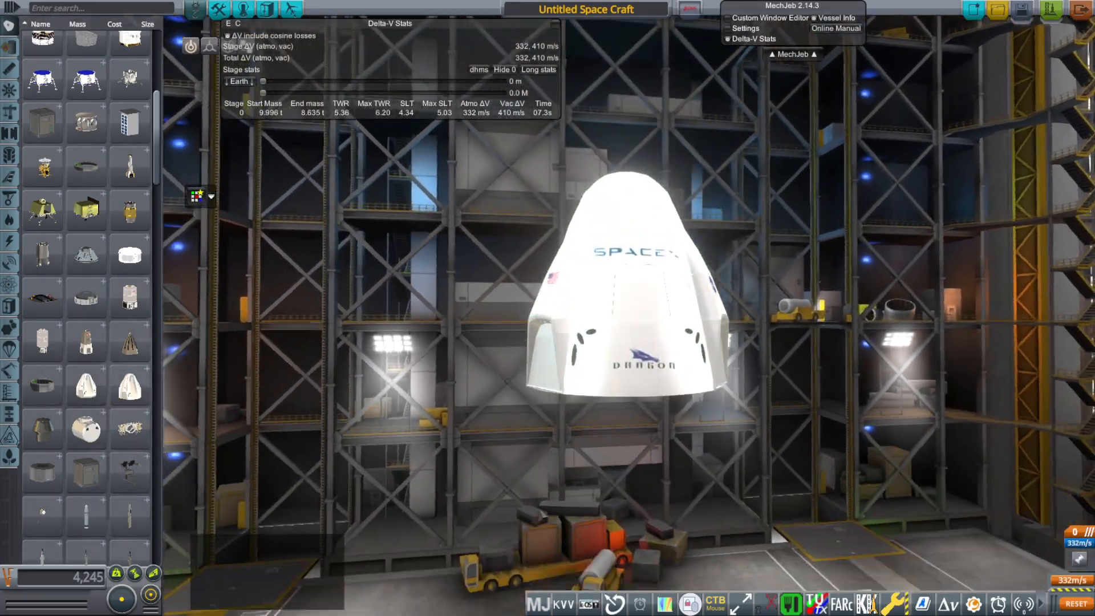
mouse_move(130, 386)
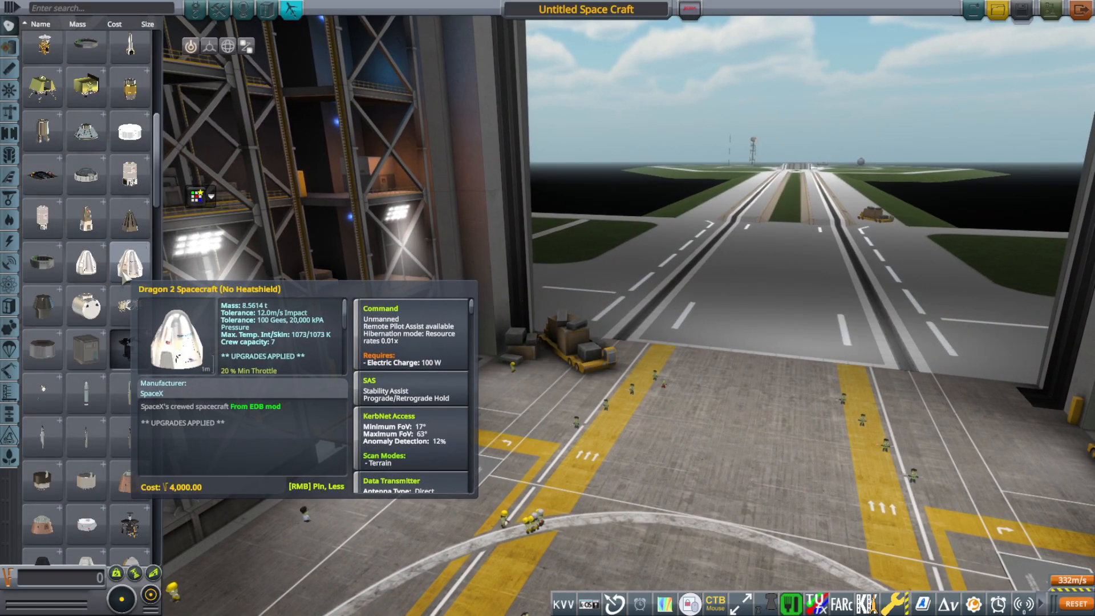
mouse_move(41, 301)
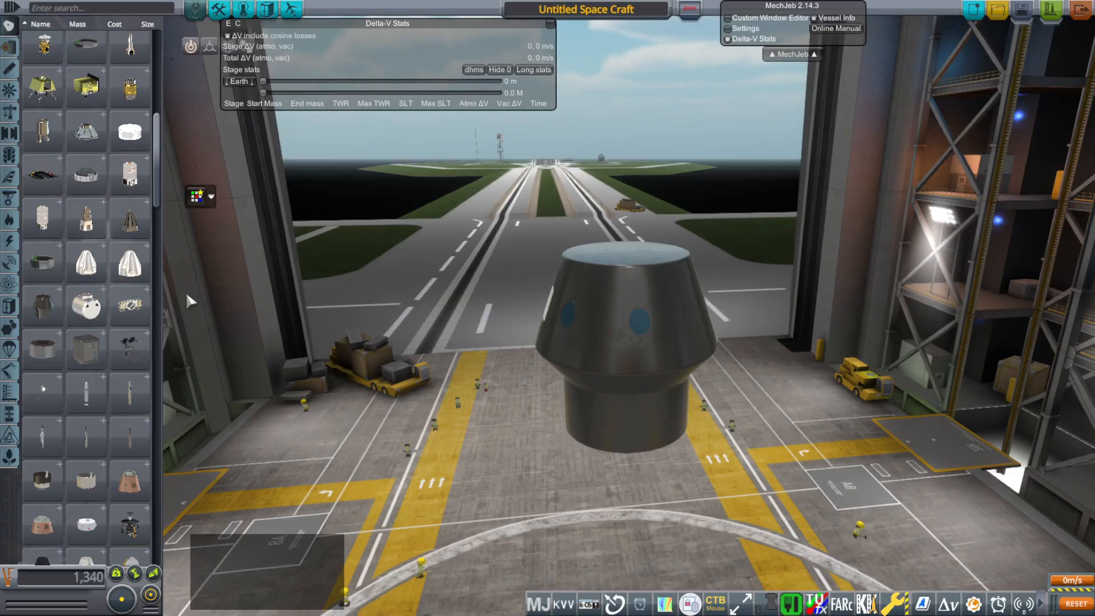
mouse_move(597, 390)
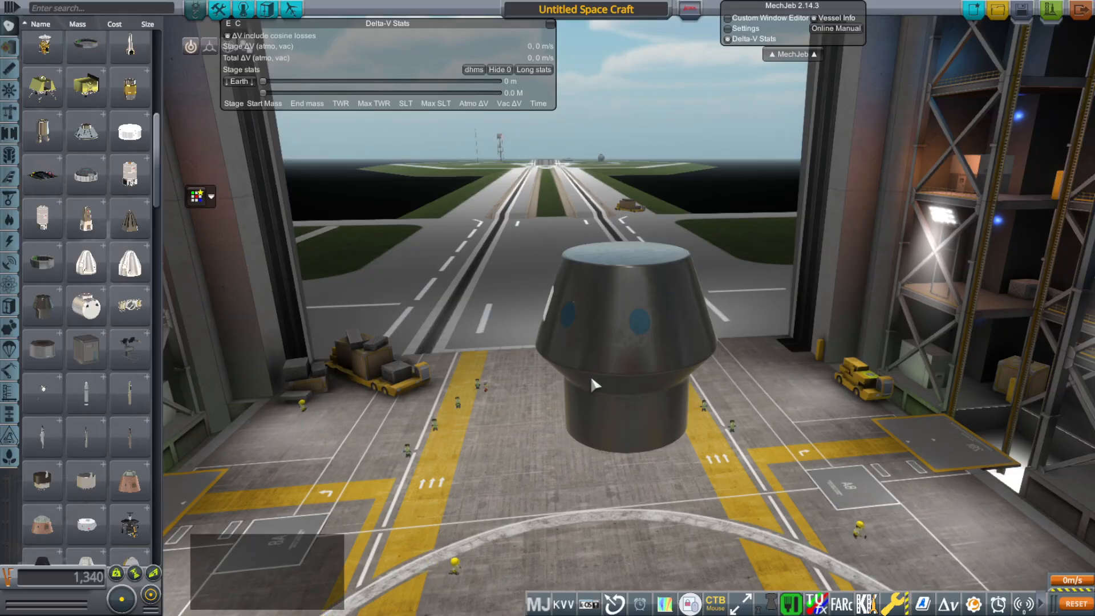
mouse_move(86, 130)
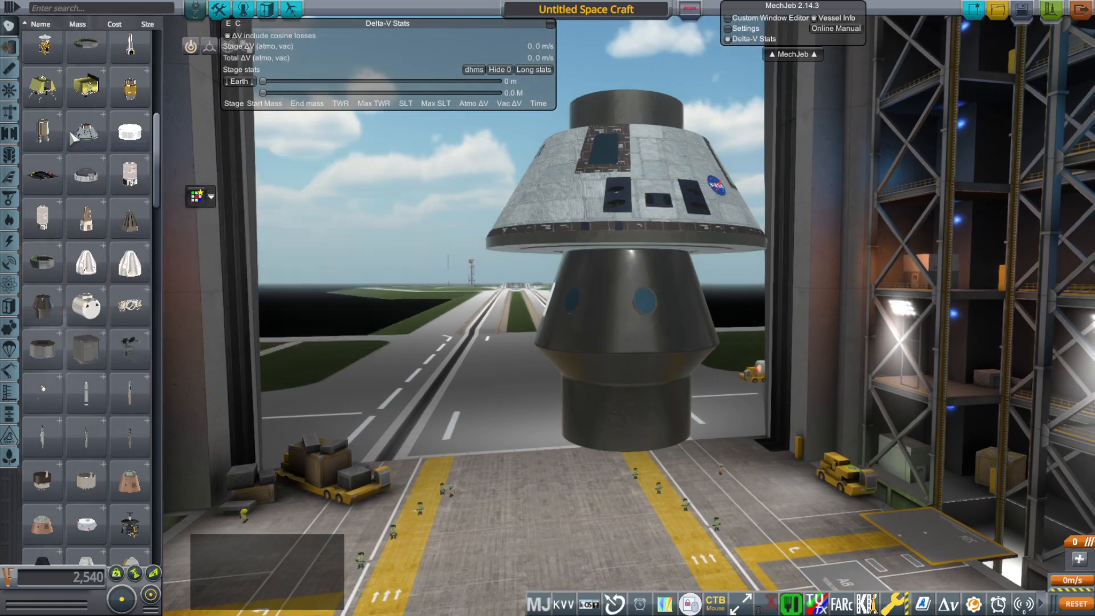
mouse_move(85, 131)
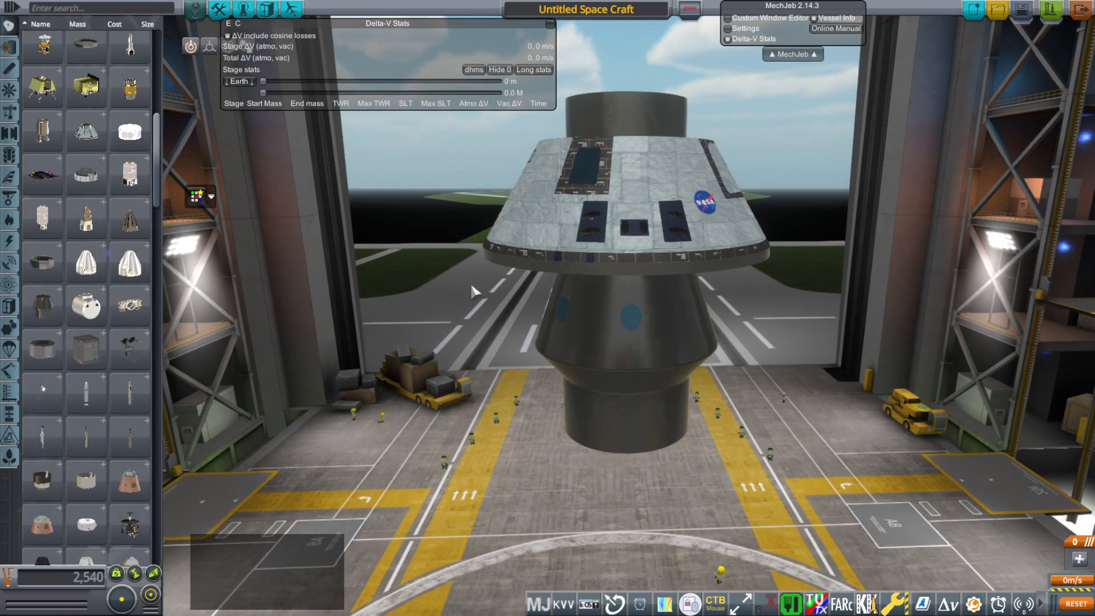
mouse_move(789, 185)
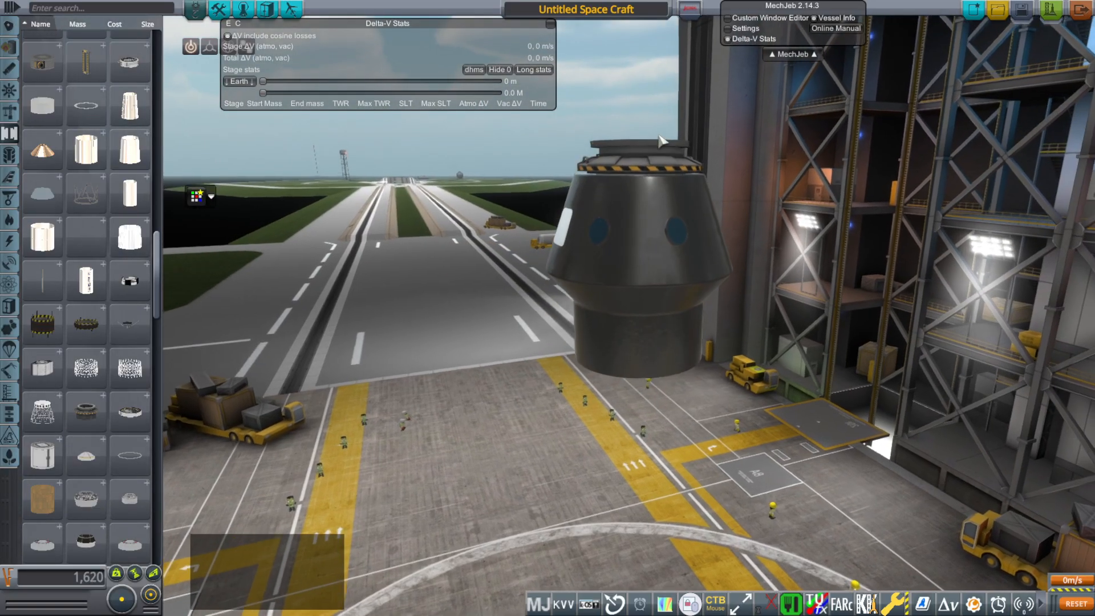
Remove the Orion pod and fit a yellow-and-black decoupler ring on the dark cabin's top node.
left_click(206, 48)
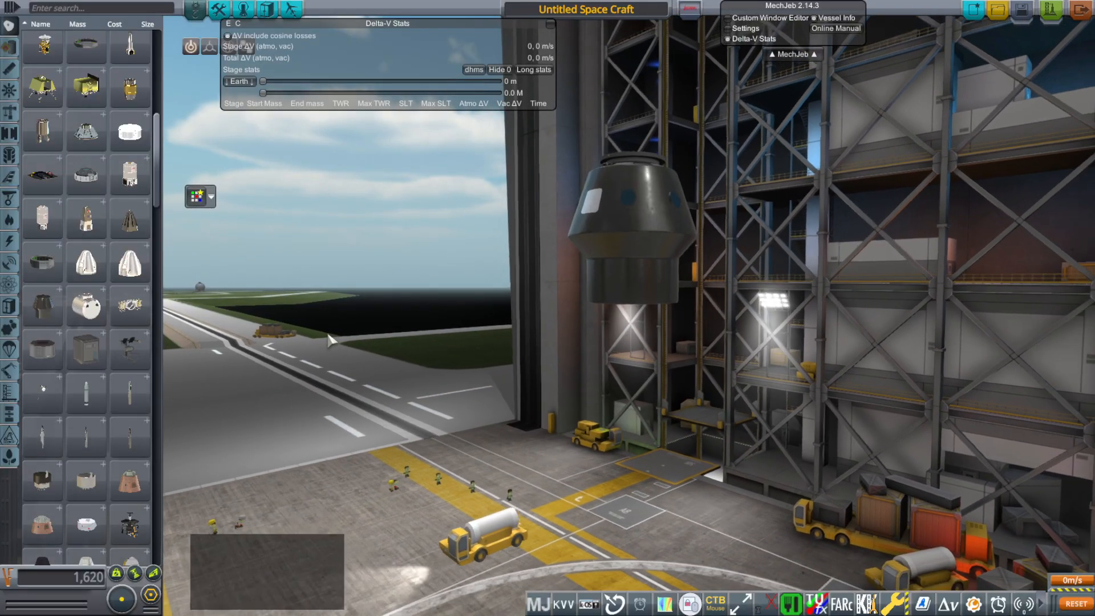
Snap the Dragon cabin onto the Blue Moon descent stage's top node, filling Delta-V stage 1.
scroll("down", 3)
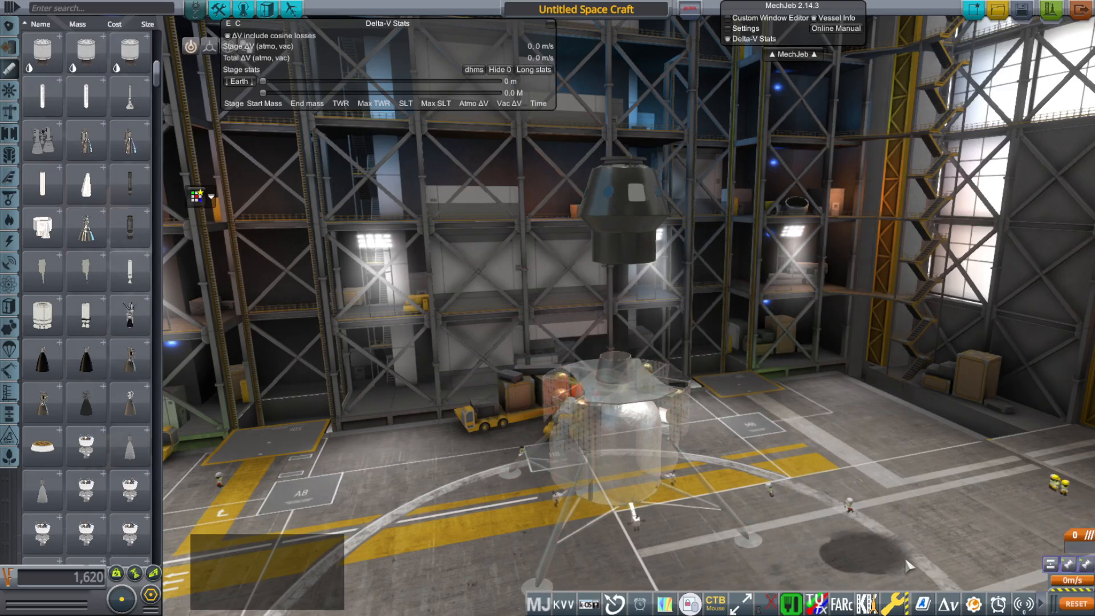
mouse_move(643, 245)
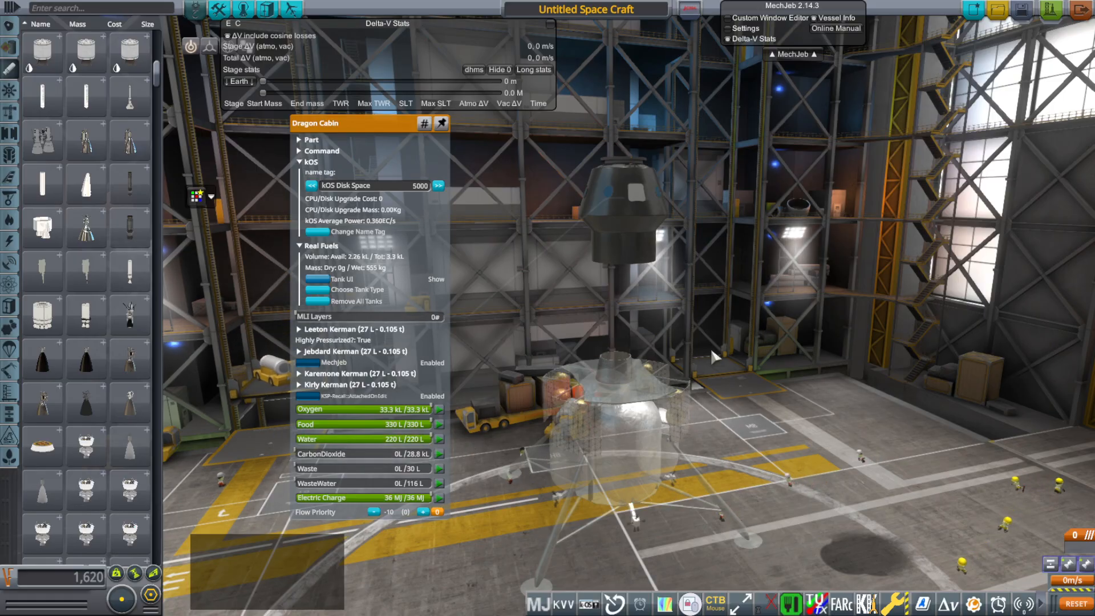
mouse_move(694, 303)
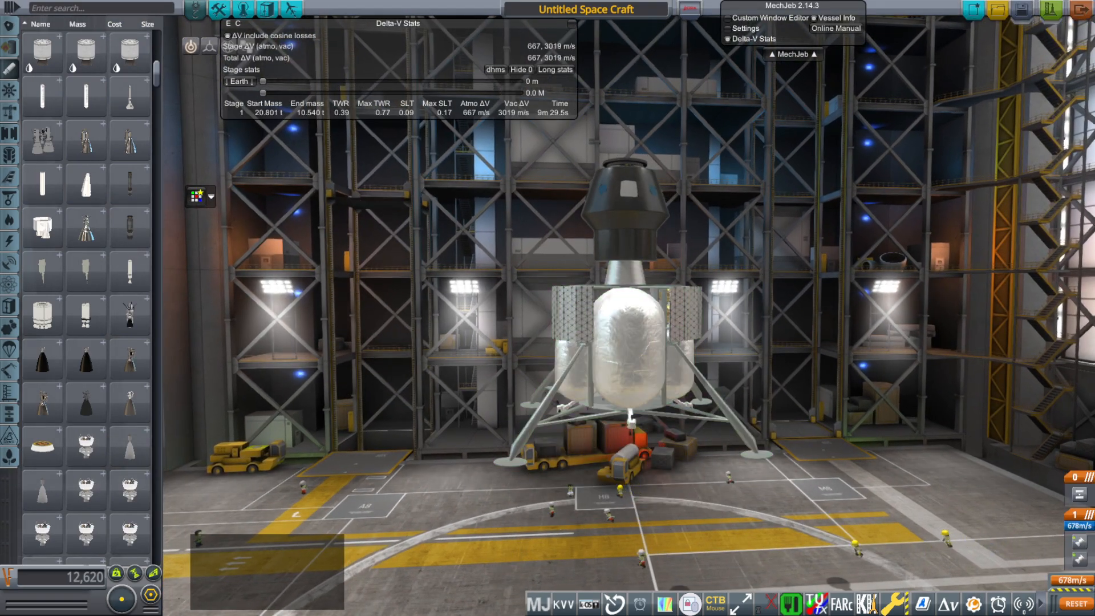
Lift the Dragon cabin off the descent stage and switch to another parts category.
left_click(236, 7)
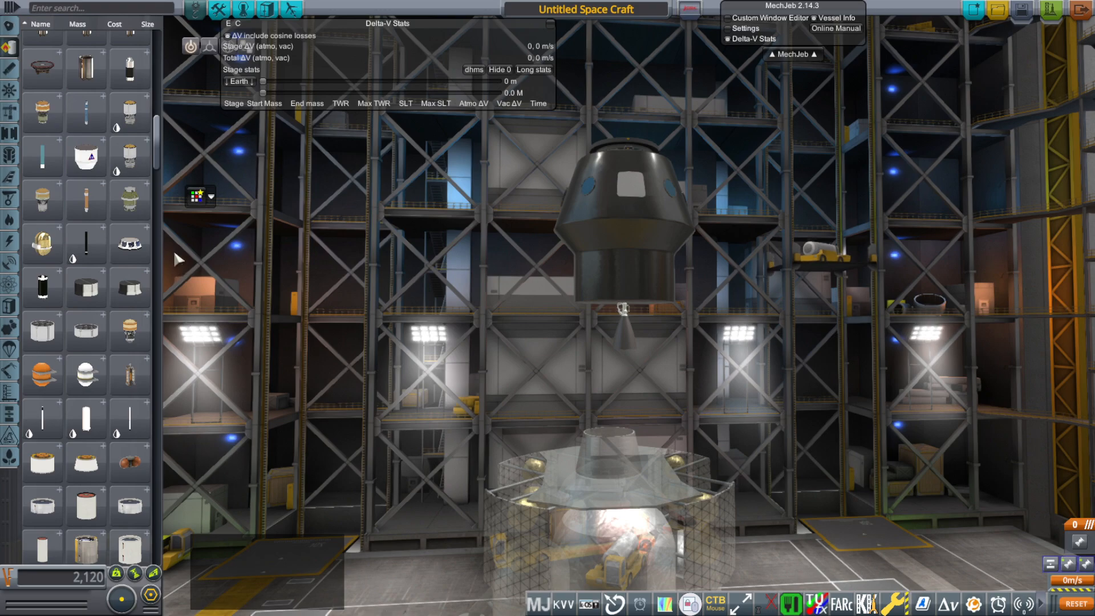
Attach LH2/LqdOxygen Isogrid procedural tanks radially around the cabin's base with symmetry, giving 2102 m/s.
scroll("down", 3)
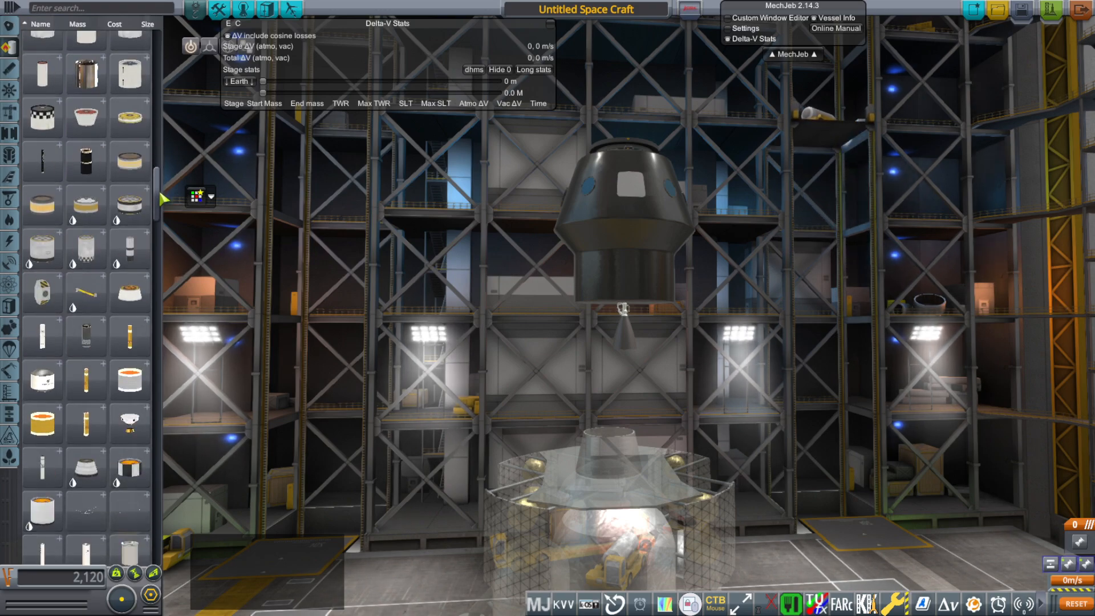
scroll("down", 3)
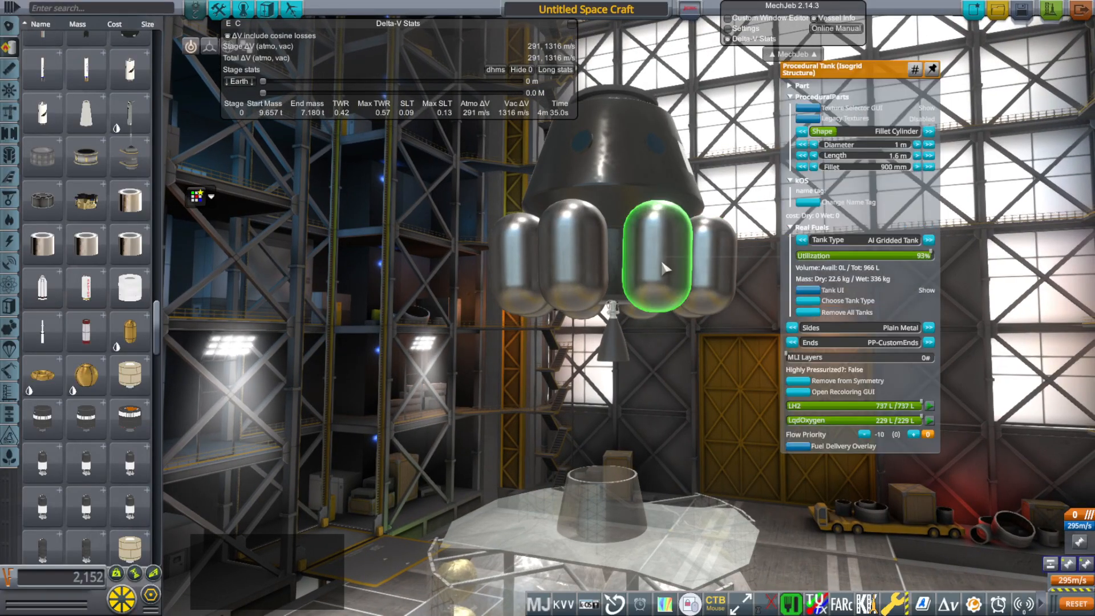
left_click(917, 155)
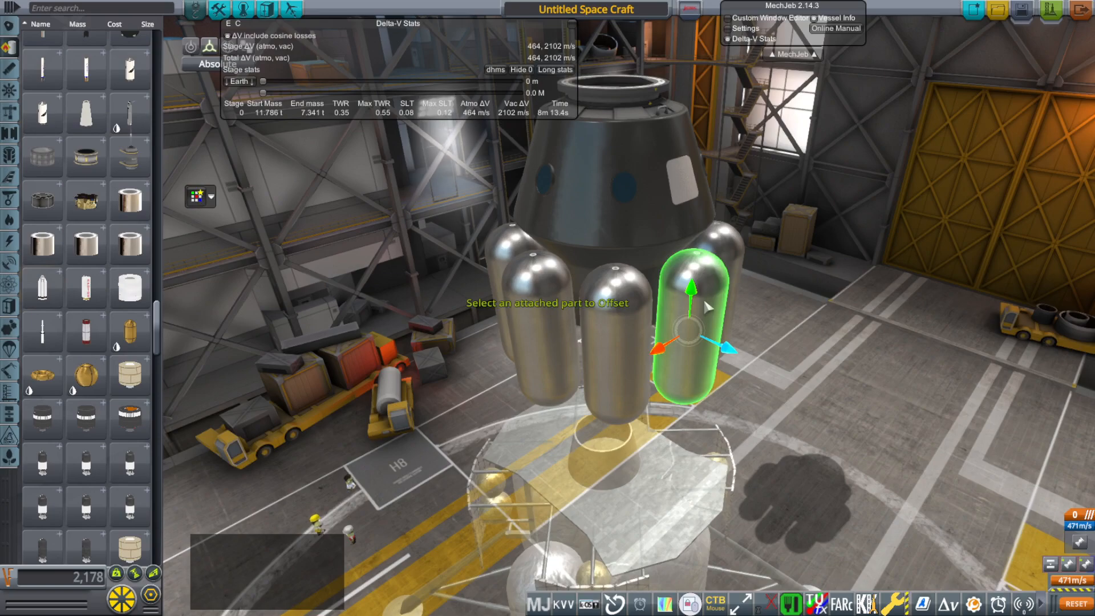
Remount the tanked Dragon cabin on the descent stage, listing Delta-V stages 0 and 1.
left_click(205, 48)
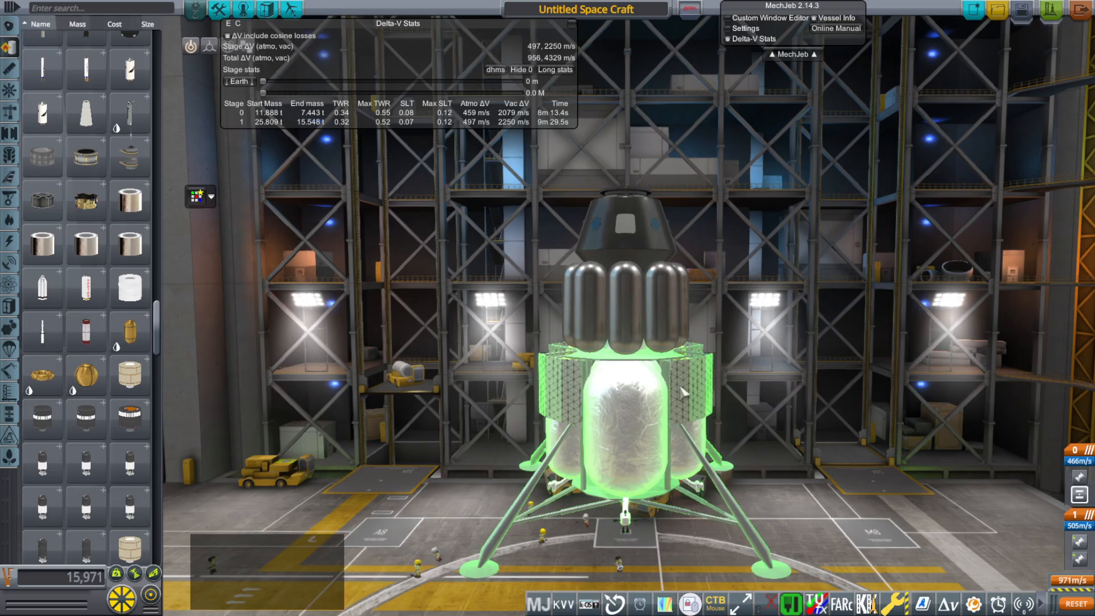
Show the Blue Origin ILV Descent Stage's part window with its Real Fuels propellant and charge loads.
left_click(669, 302)
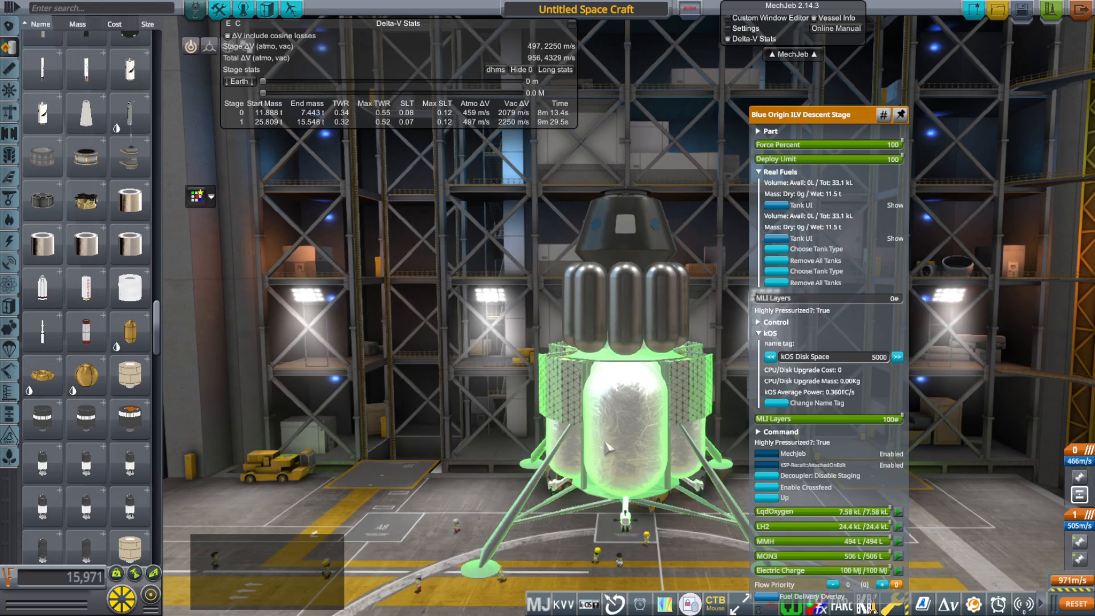
mouse_move(613, 444)
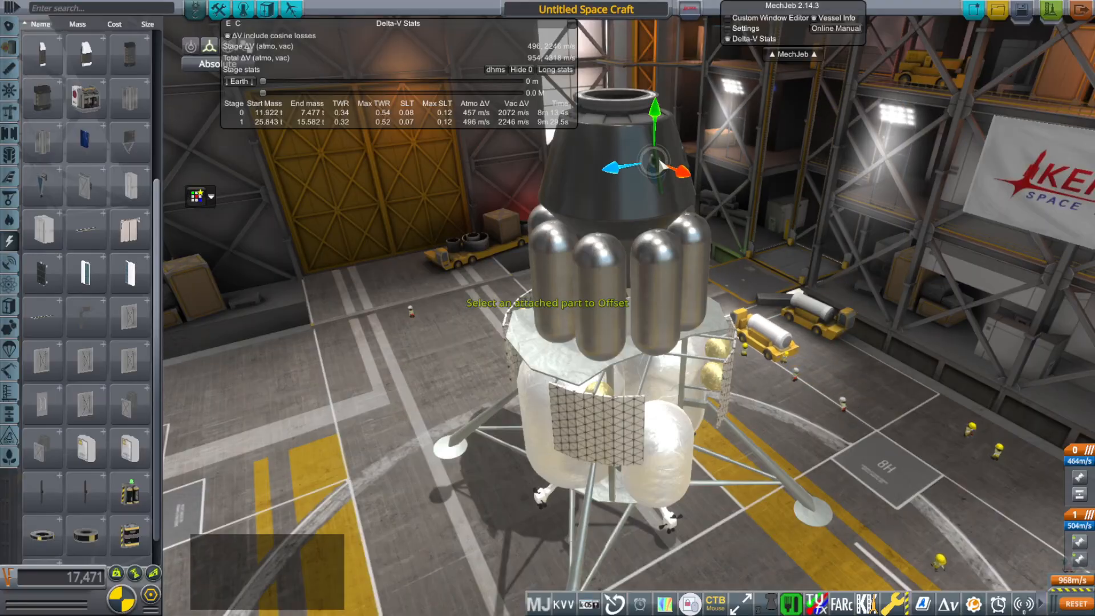
Offset the Dragon cabin's position above its ring of ascent tanks with the gizmo.
left_click(635, 160)
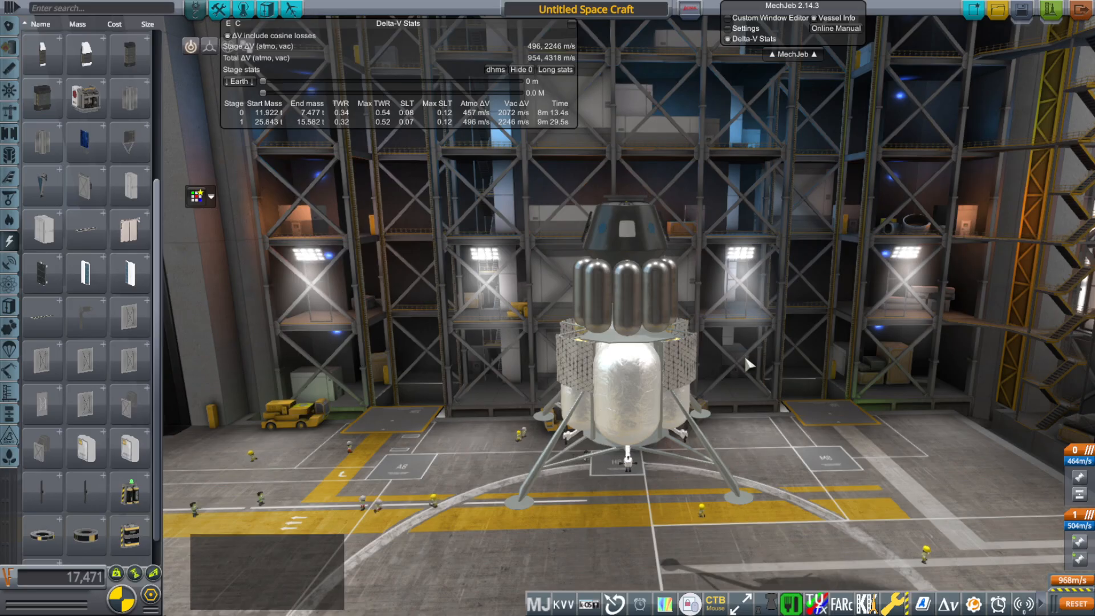
mouse_move(681, 240)
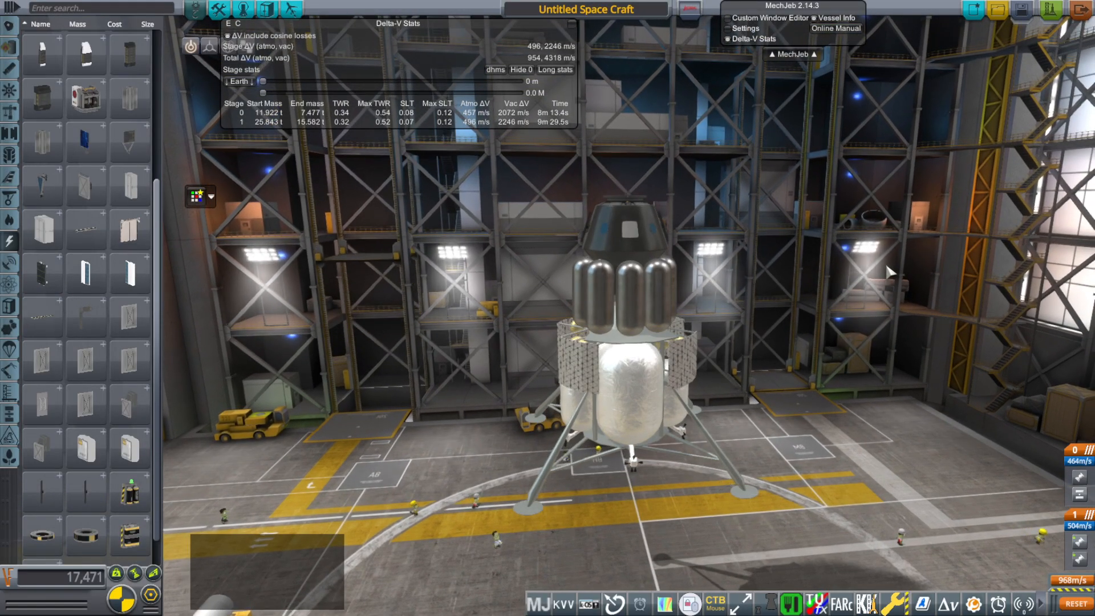
Scroll the parts list to the command pods and read the ILV Lunar Cabin's info tooltip.
scroll("down", 3)
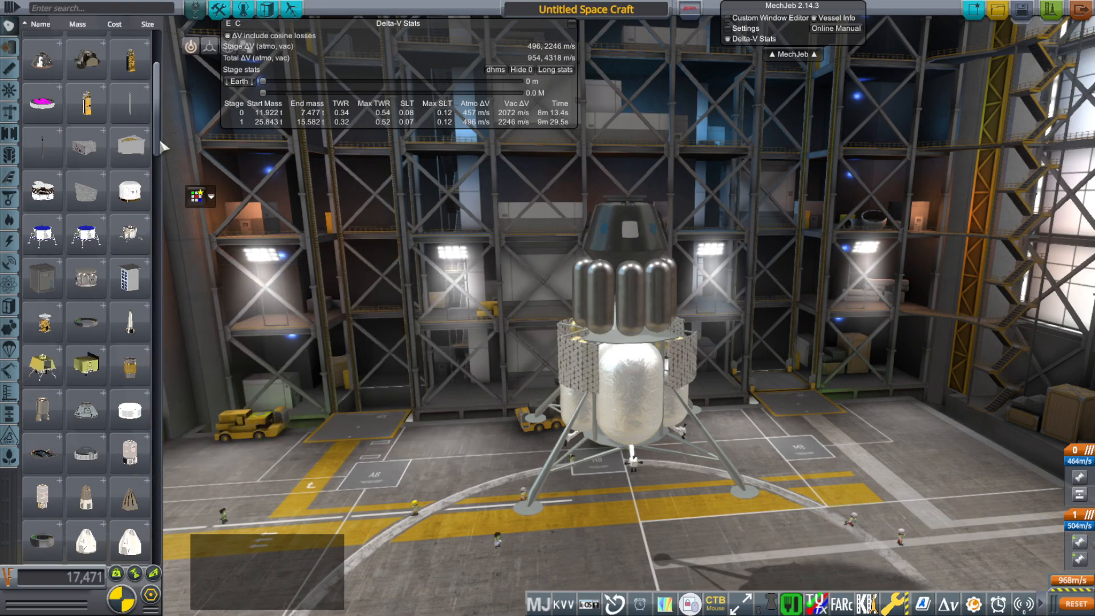
scroll("down", 3)
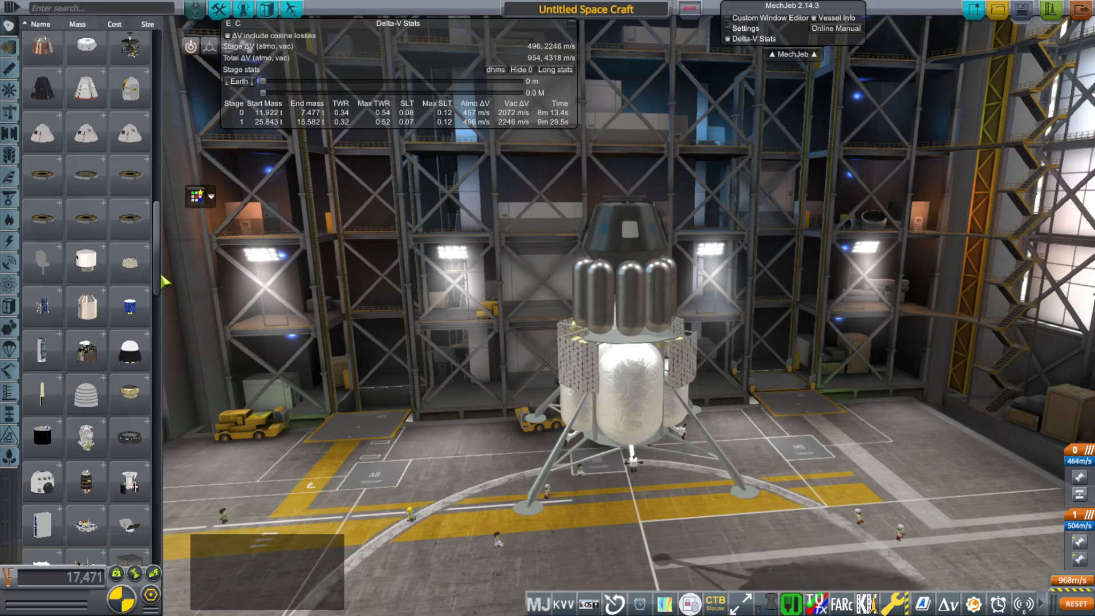
mouse_move(85, 305)
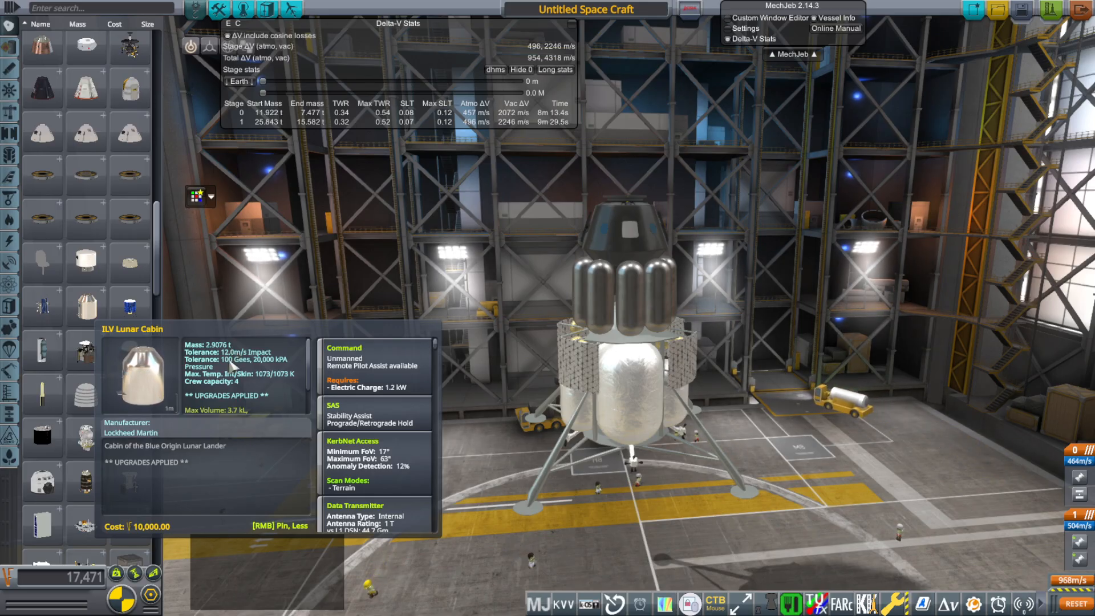
mouse_move(336, 319)
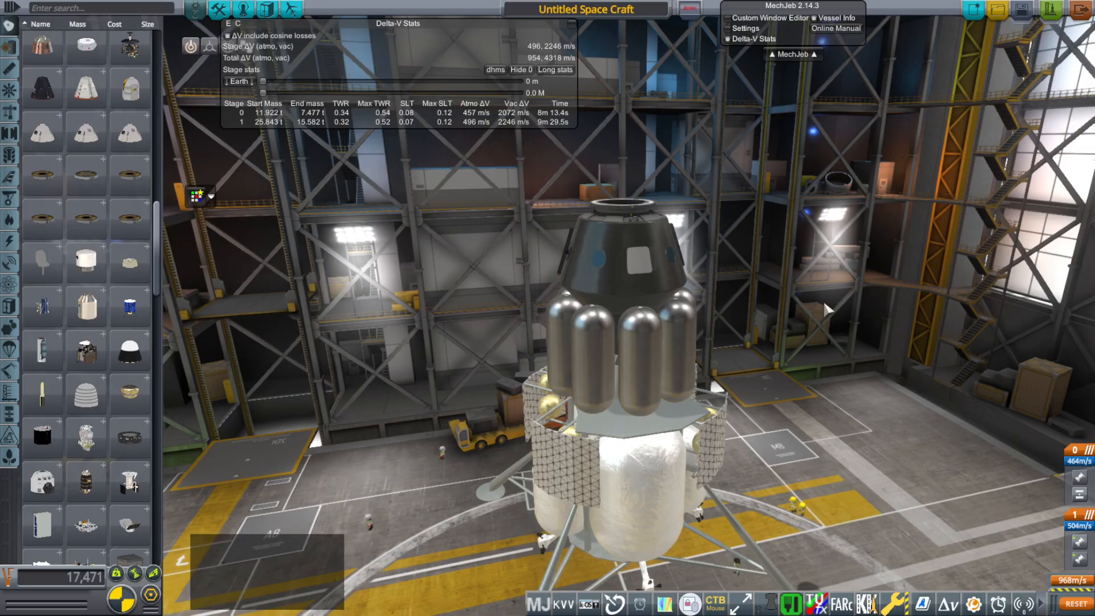
mouse_move(826, 323)
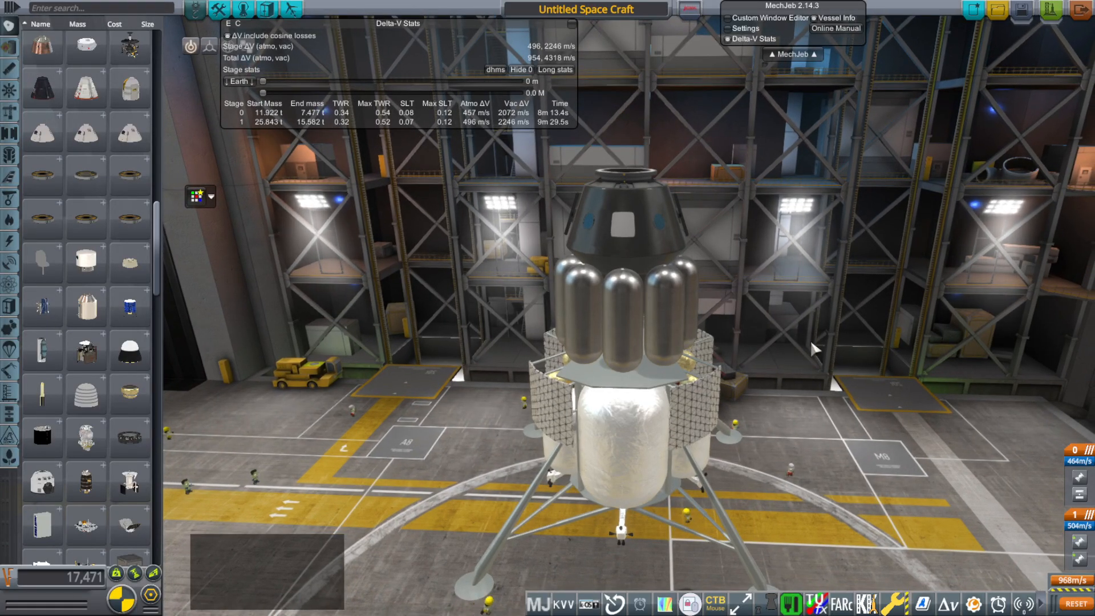
left_click_drag(810, 349, 873, 341)
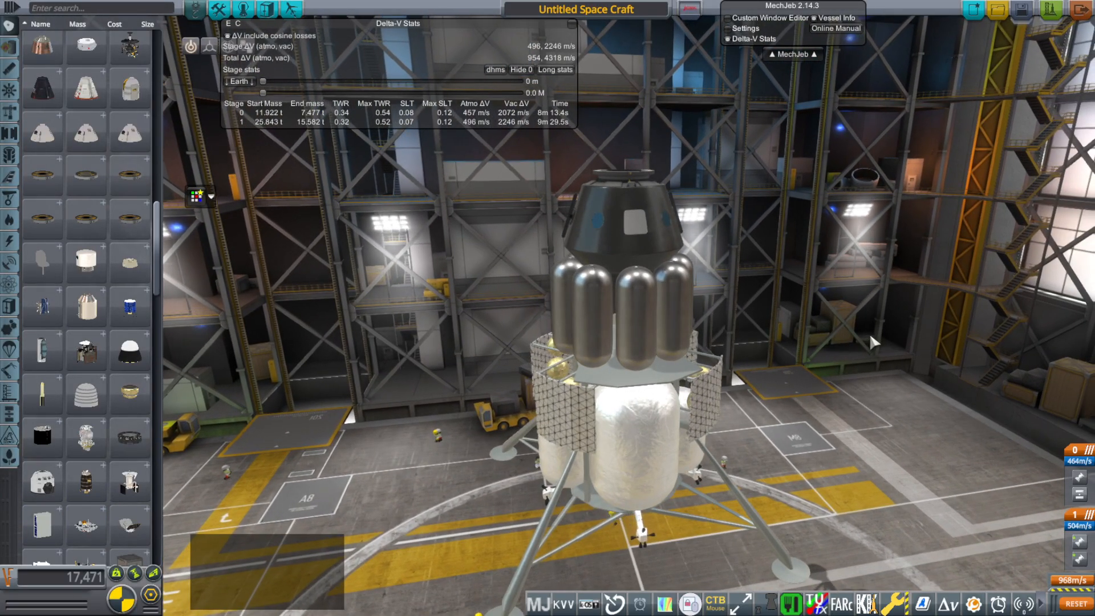